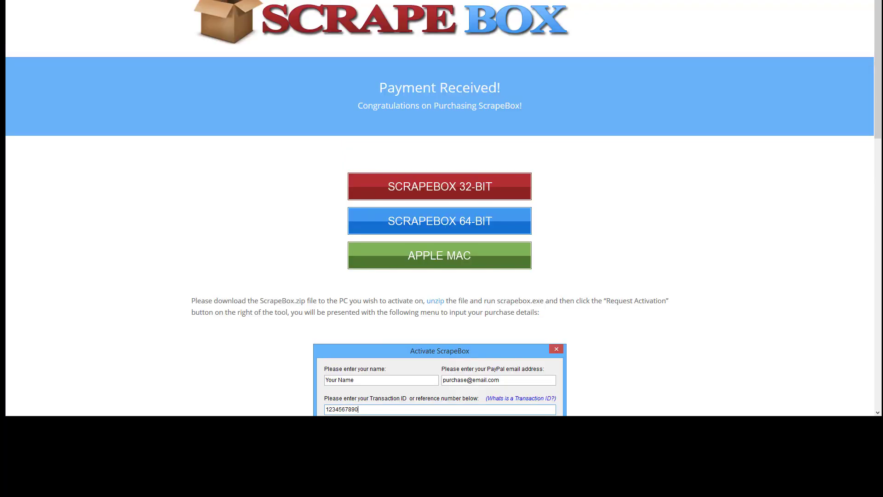
{"action": "mouse_move", "coordinate": [331, 124]}
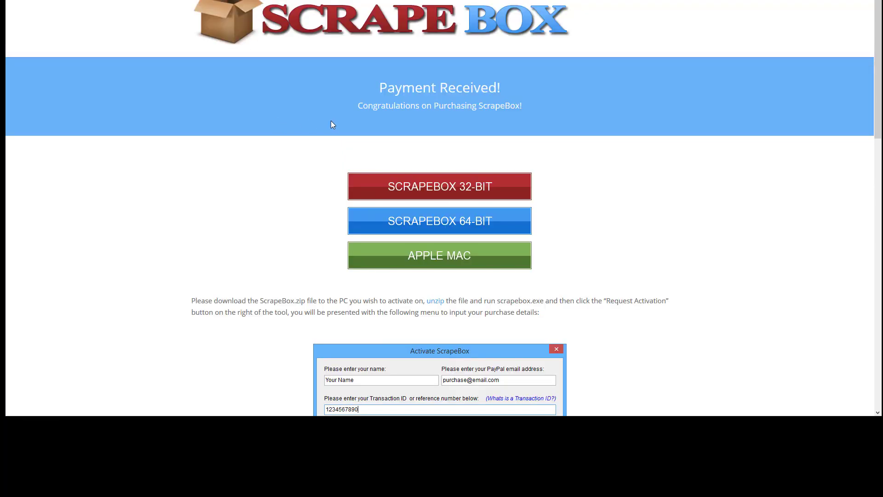
{"action": "mouse_move", "coordinate": [482, 220]}
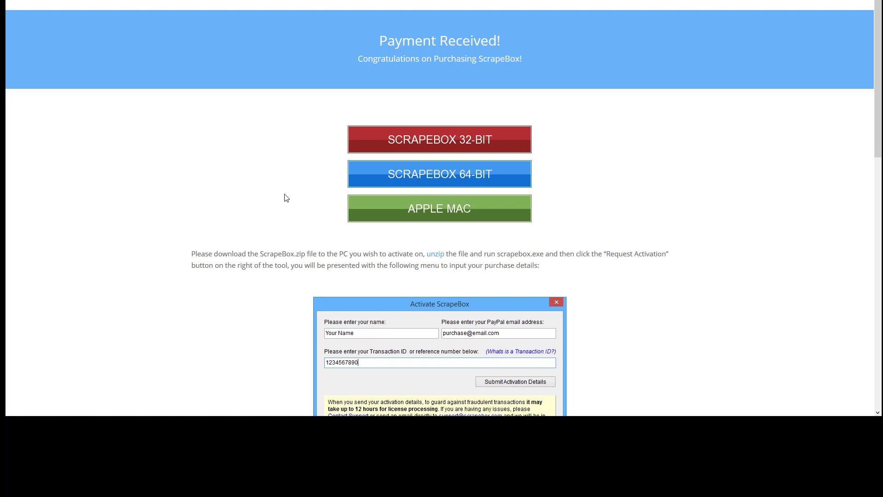
{"action": "mouse_move", "coordinate": [429, 143]}
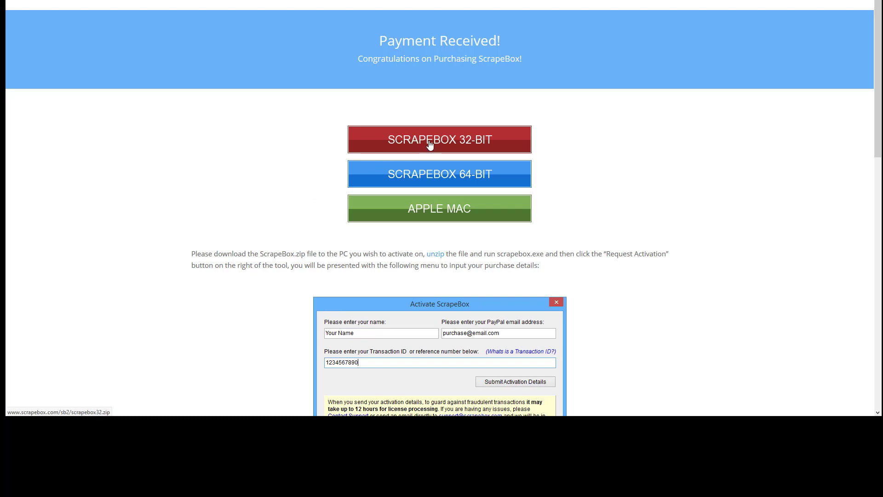
{"action": "mouse_move", "coordinate": [429, 144]}
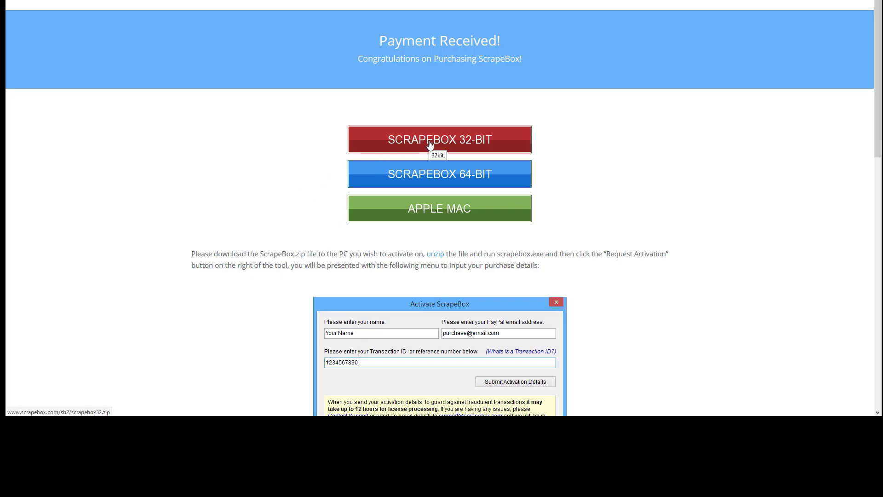
{"action": "mouse_move", "coordinate": [439, 180]}
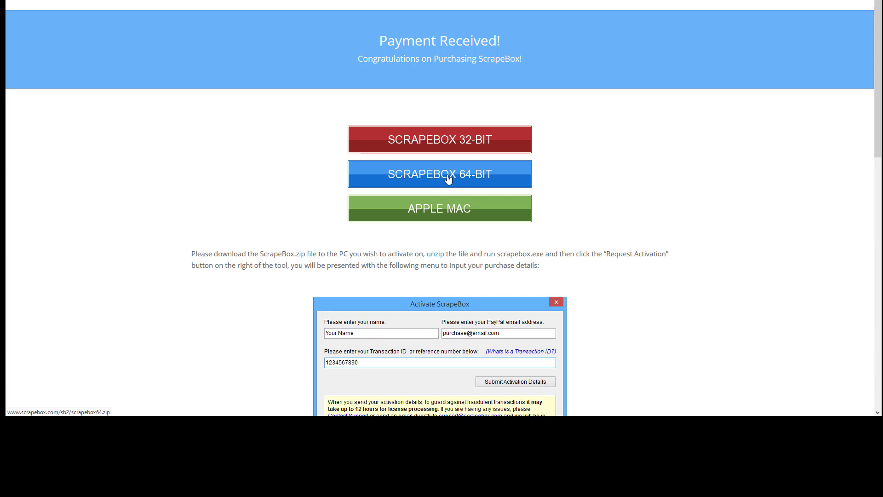
Download the ScrapeBox 64-bit zip from the Payment Received page.
{"action": "left_click", "coordinate": [439, 173]}
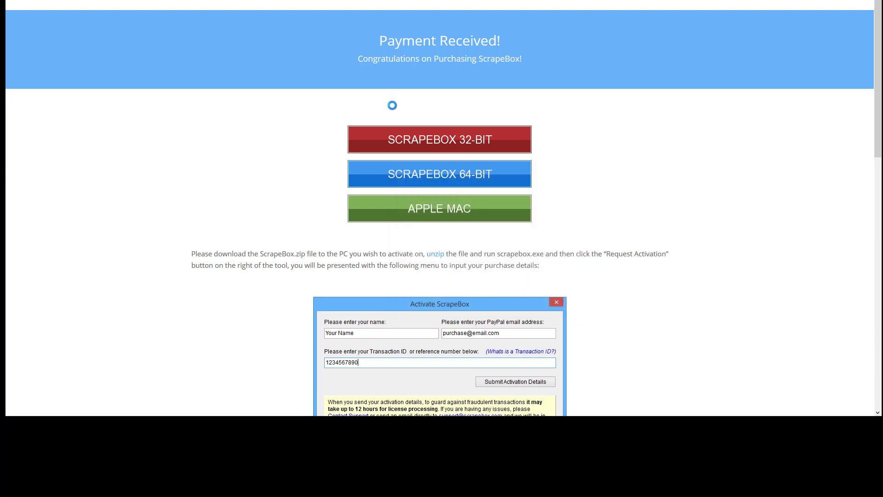
Copy the new 64-bit scrapebox.exe into Scrapebox 10-1-19, replacing the old file.
{"action": "left_click", "coordinate": [438, 173]}
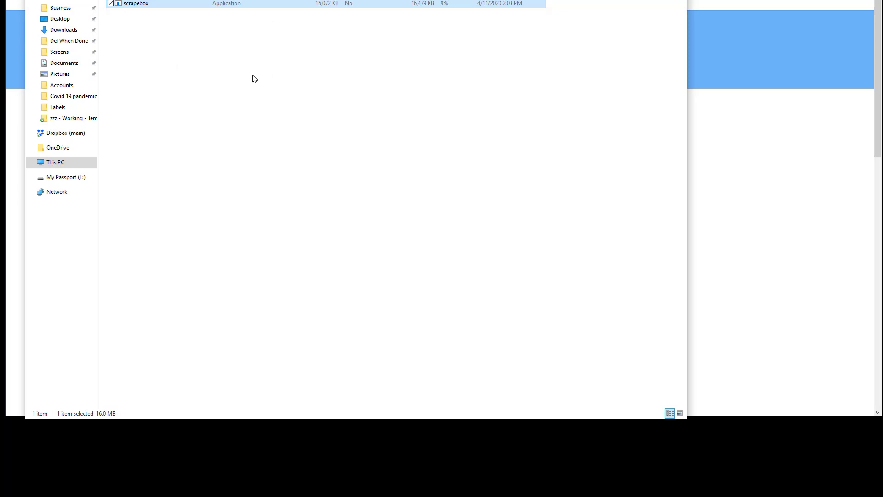
{"action": "mouse_move", "coordinate": [142, 17]}
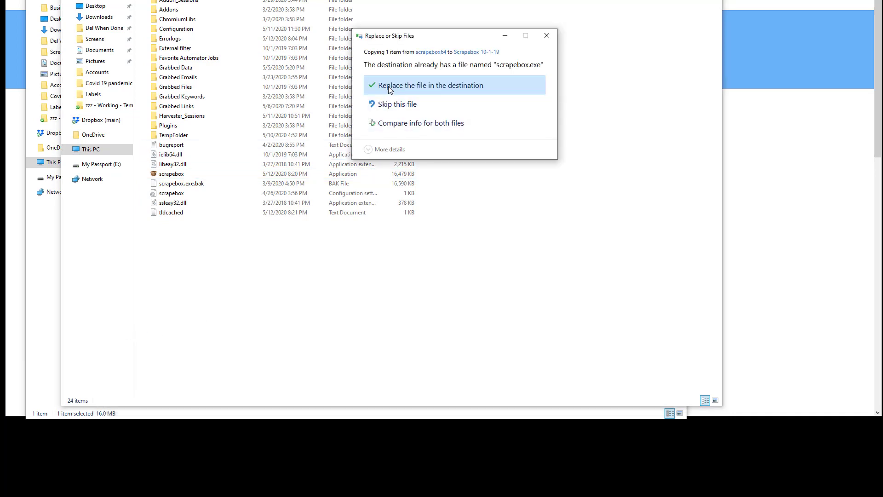
{"action": "left_click", "coordinate": [429, 85]}
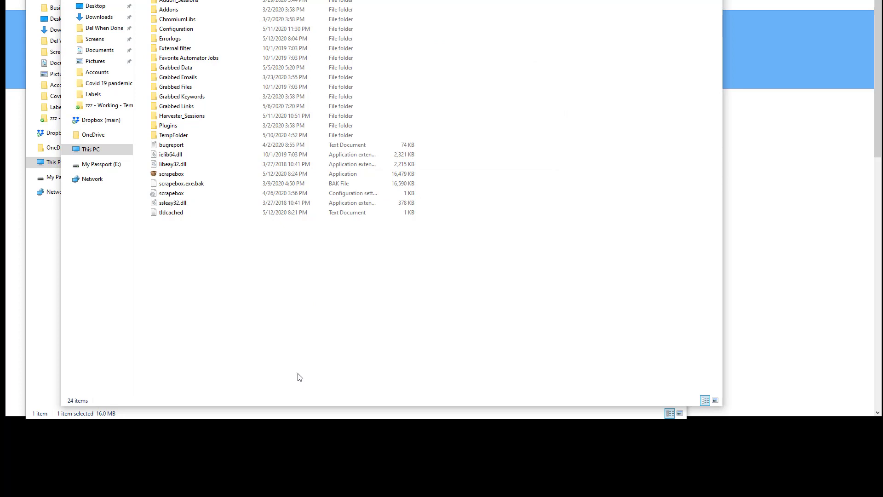
{"action": "mouse_move", "coordinate": [256, 303]}
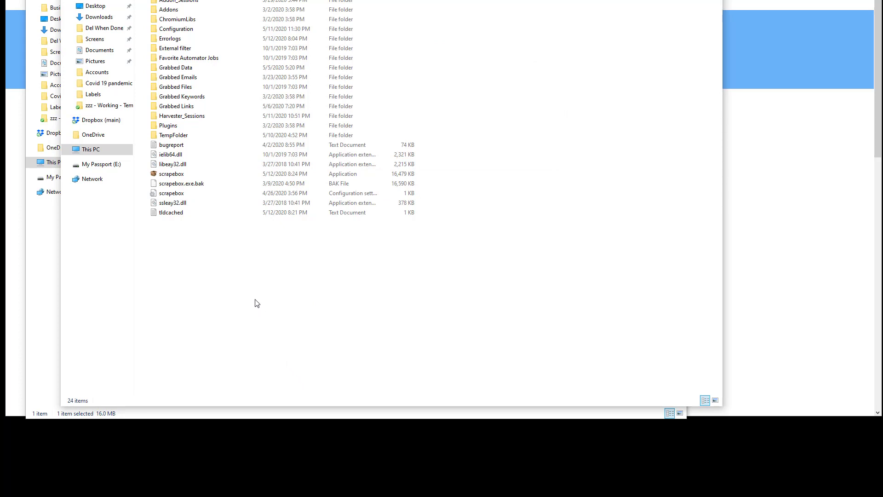
{"action": "mouse_move", "coordinate": [175, 174]}
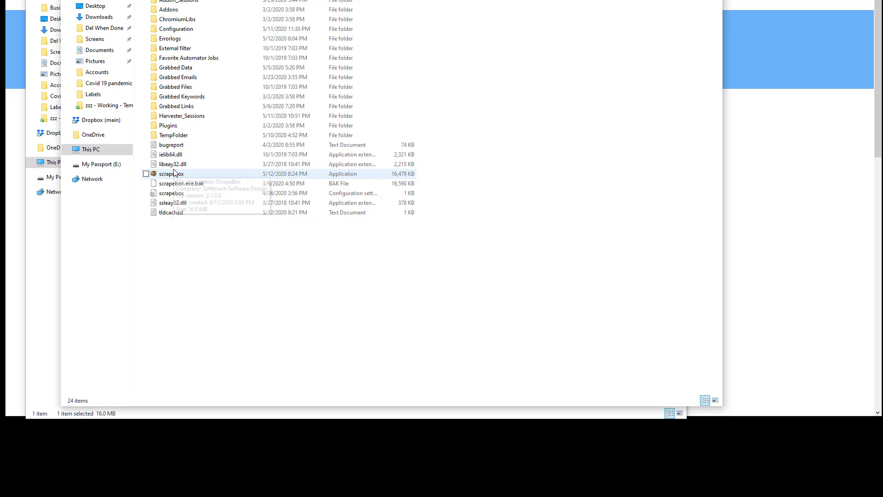
Launch the updated scrapebox.exe, showing licensed version 2.1.0.0.
{"action": "left_click", "coordinate": [171, 173]}
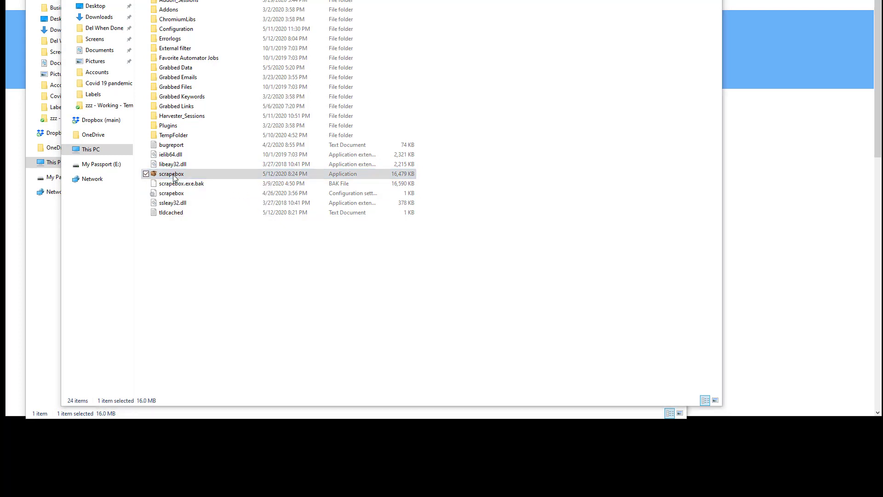
{"action": "double_click", "coordinate": [171, 174]}
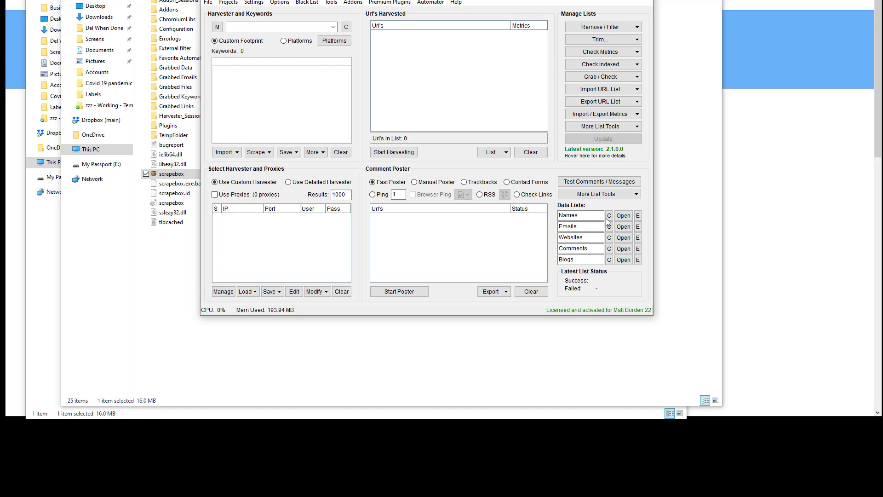
{"action": "mouse_move", "coordinate": [620, 314]}
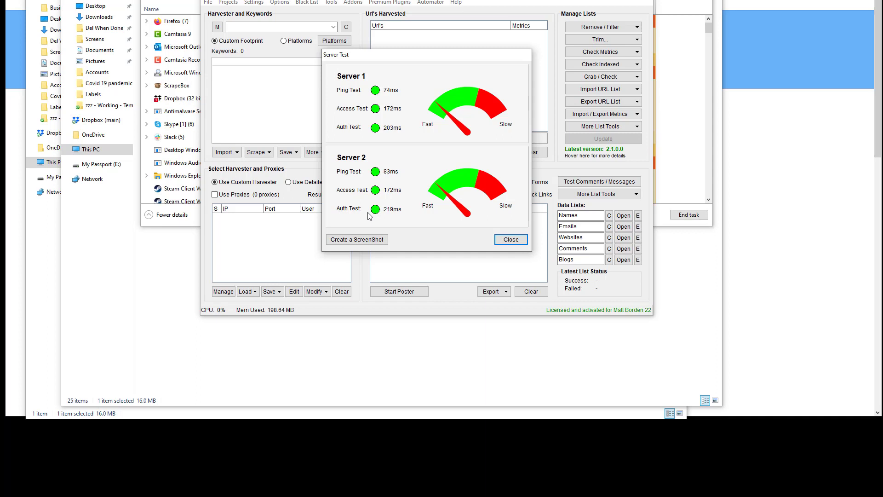
Close the all-green Server Test results and confirm quitting ScrapeBox 64-Bit.
{"action": "left_click", "coordinate": [509, 238]}
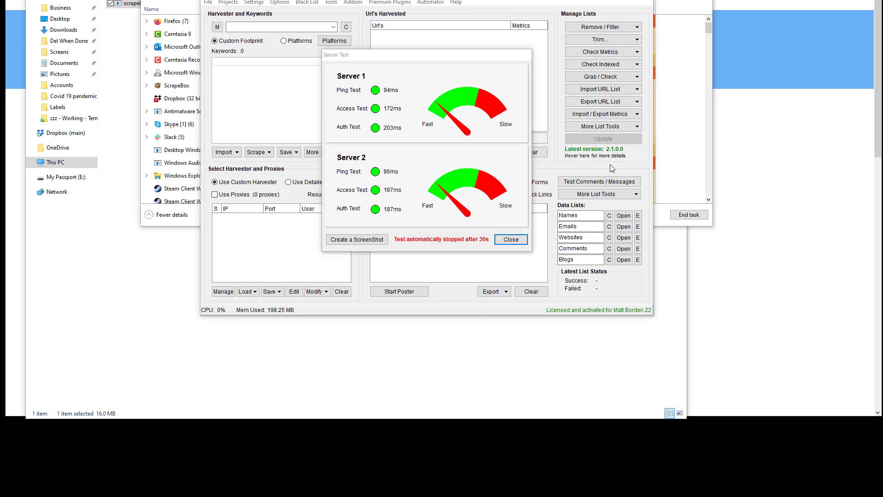
{"action": "mouse_move", "coordinate": [152, 278]}
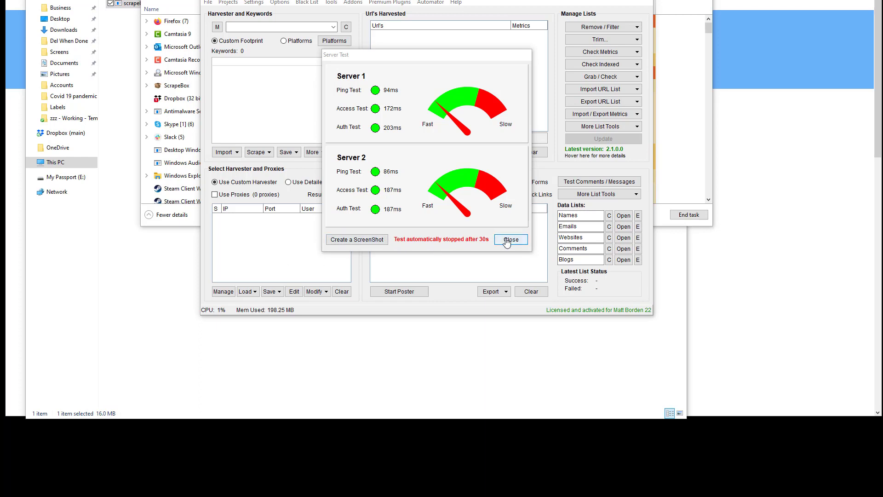
{"action": "left_click", "coordinate": [509, 239]}
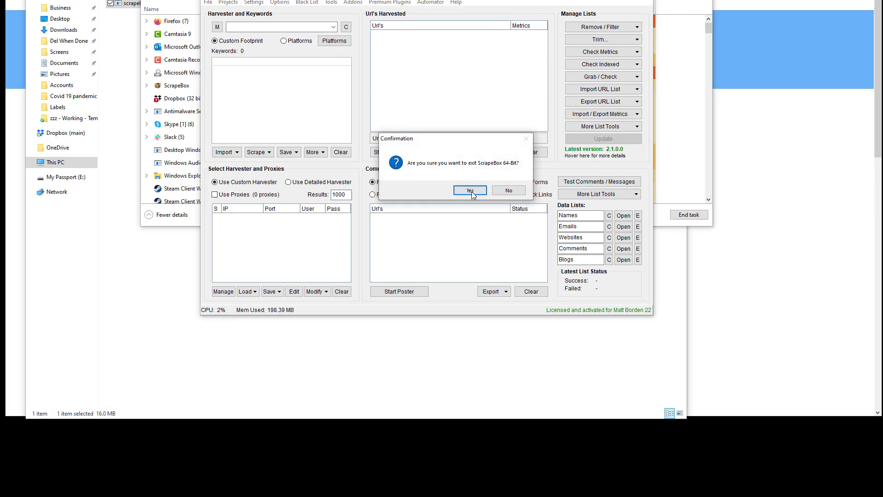
{"action": "left_click", "coordinate": [469, 190]}
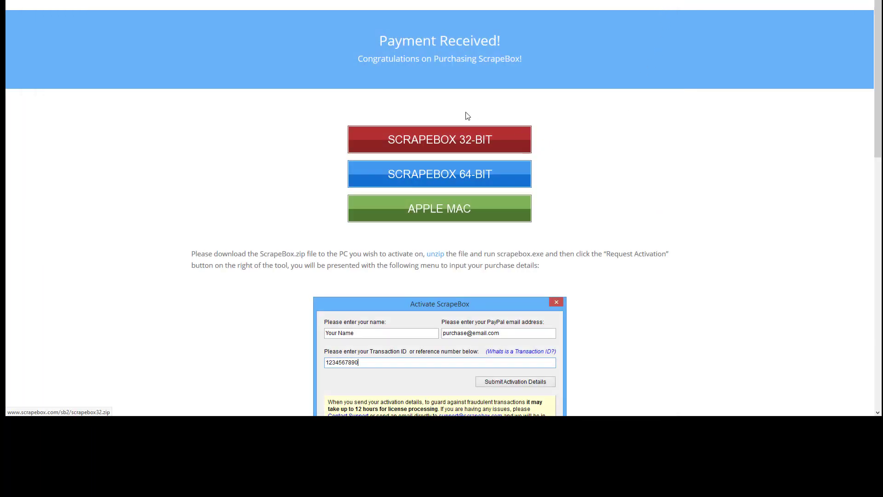
{"action": "mouse_move", "coordinate": [326, 152]}
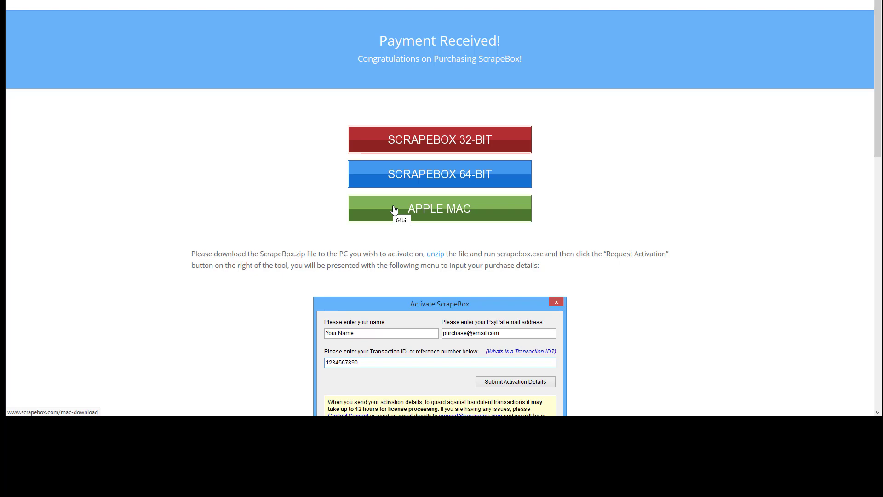
{"action": "mouse_move", "coordinate": [434, 214]}
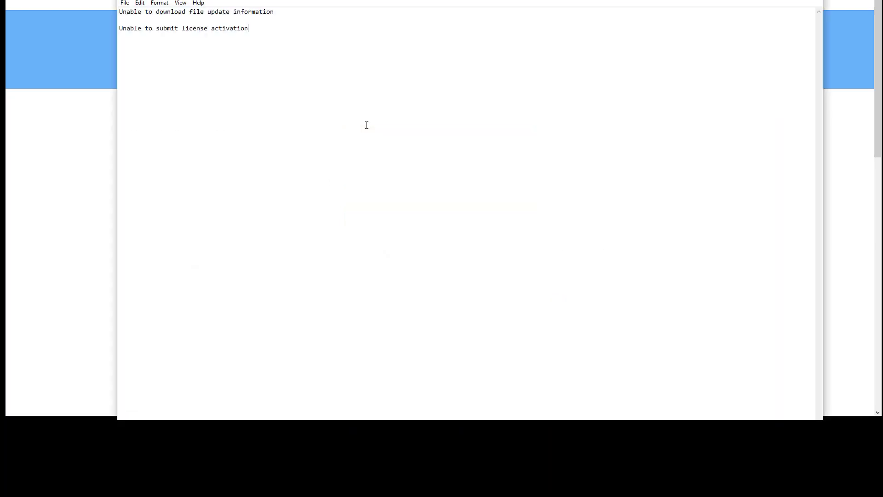
Type 'windows 2.1.0.0' and 'mac 2.1.0' under the Notepad error lines.
{"action": "type", "text": "windows 2.1.0."}
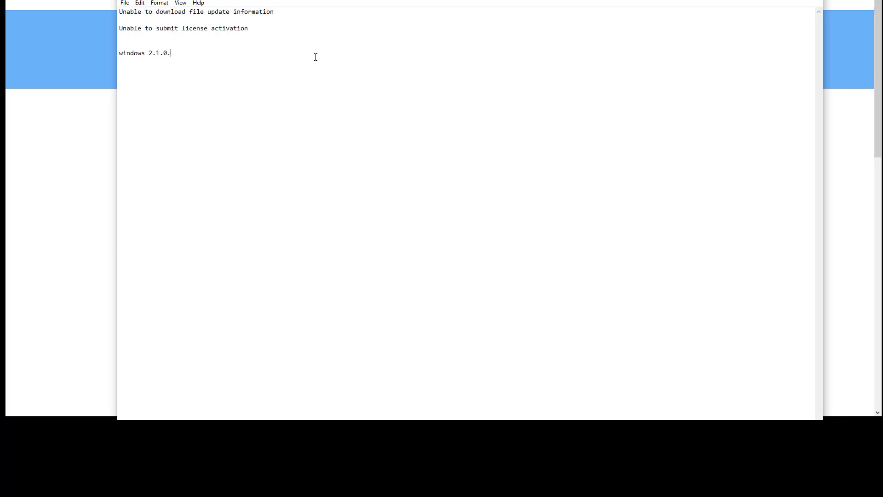
{"action": "type", "text": "0"}
{"action": "type", "text": "mac 2.1.0"}
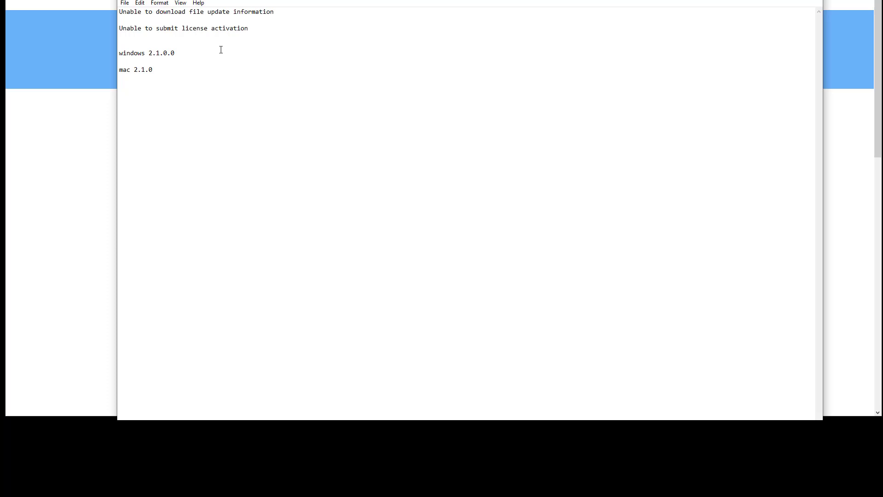
{"action": "double_click", "coordinate": [148, 69]}
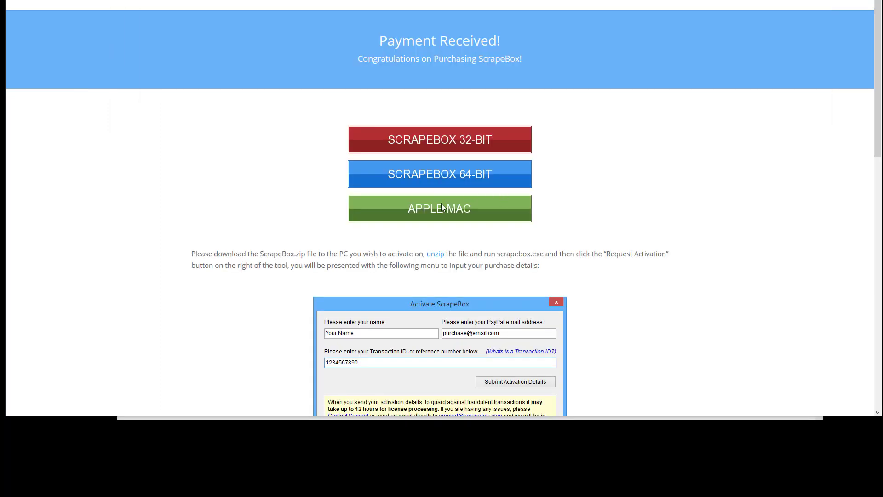
{"action": "mouse_move", "coordinate": [439, 208]}
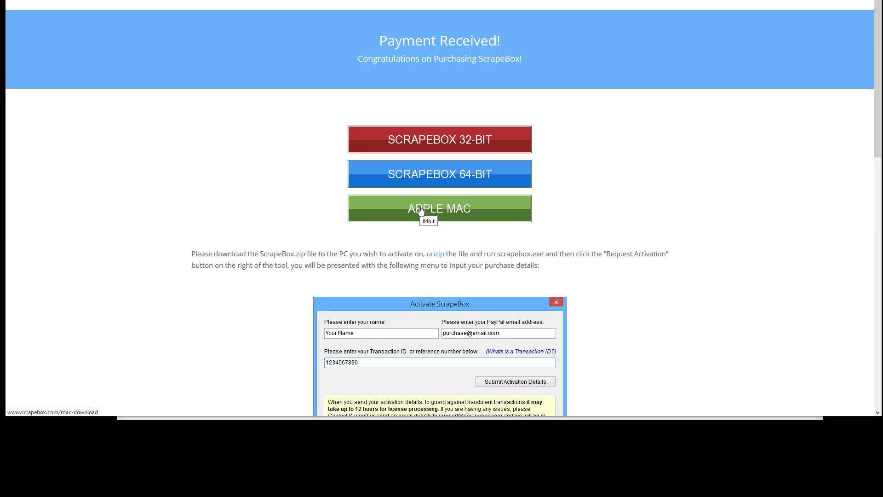
{"action": "mouse_move", "coordinate": [506, 388]}
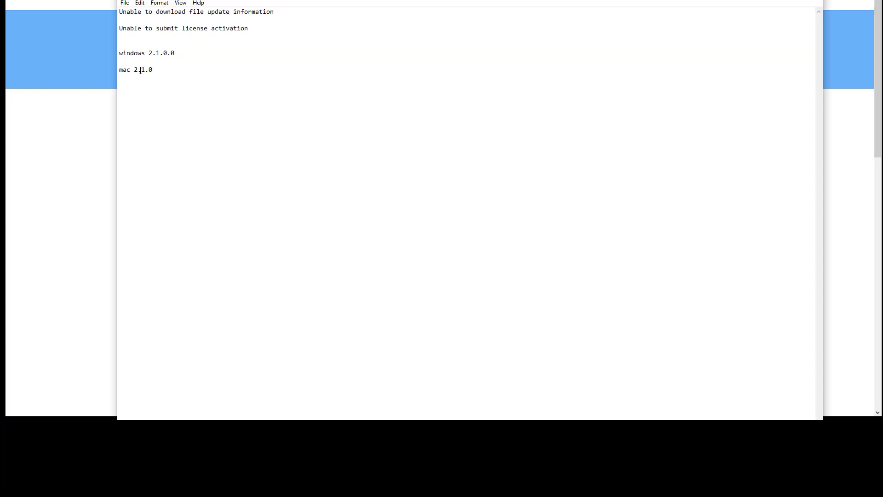
Replace the final digits with x, making 'windows 2.1.0.x' and 'mac 2.1.x'.
{"action": "type", "text": "x"}
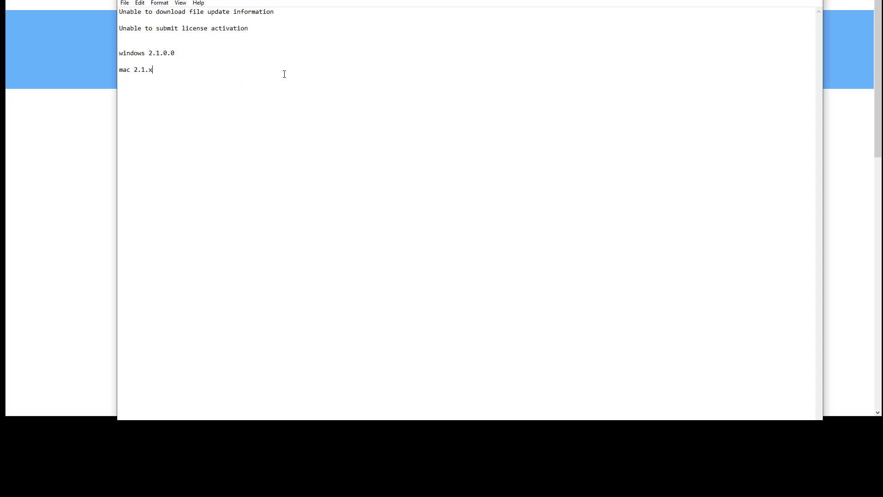
{"action": "left_click", "coordinate": [190, 55]}
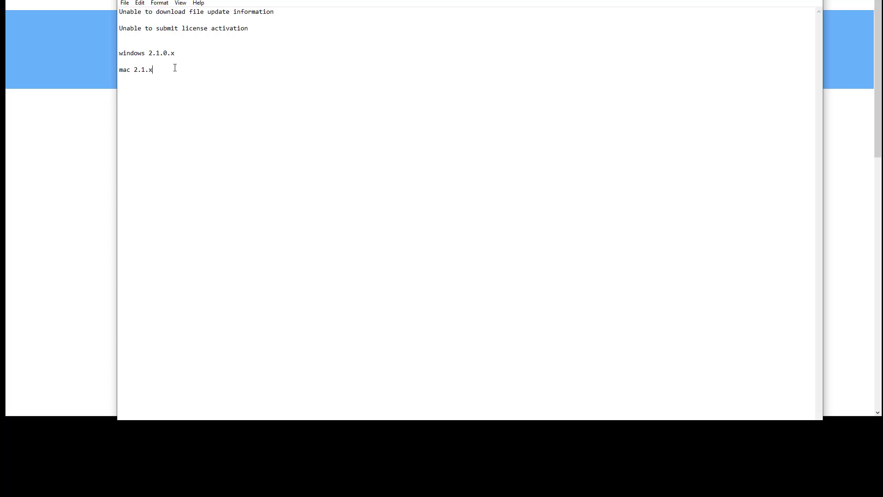
{"action": "mouse_move", "coordinate": [82, 88]}
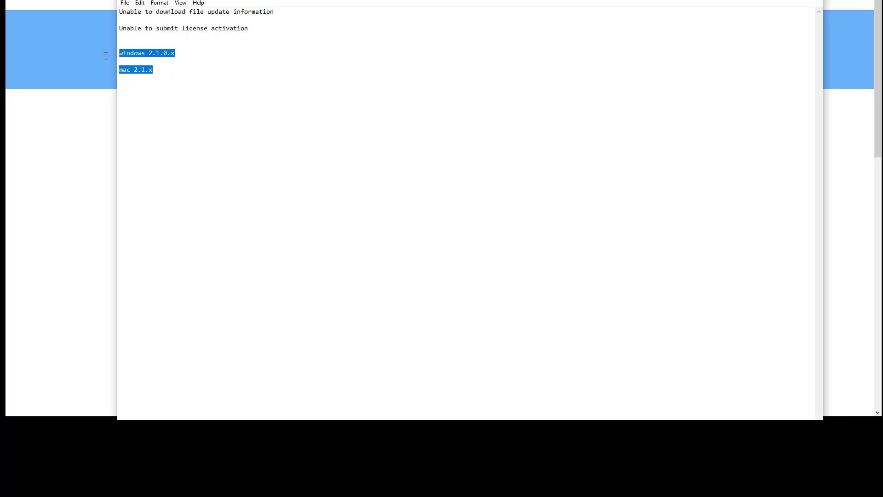
{"action": "mouse_move", "coordinate": [104, 55]}
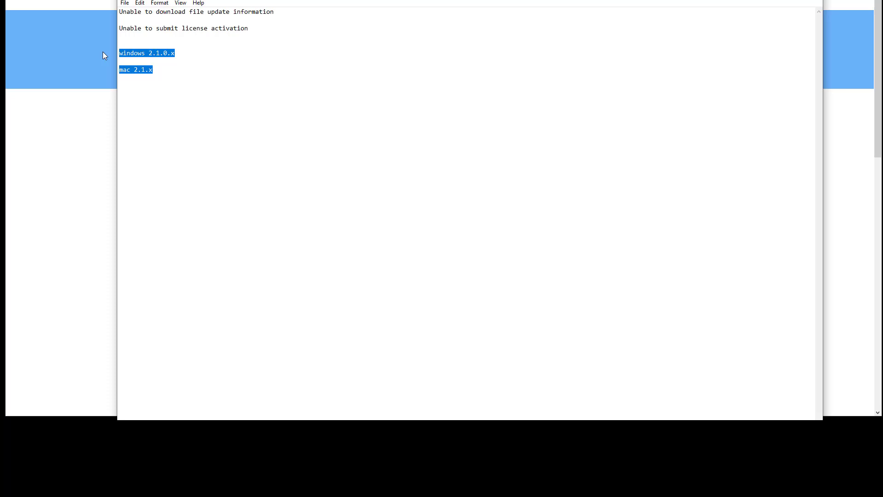